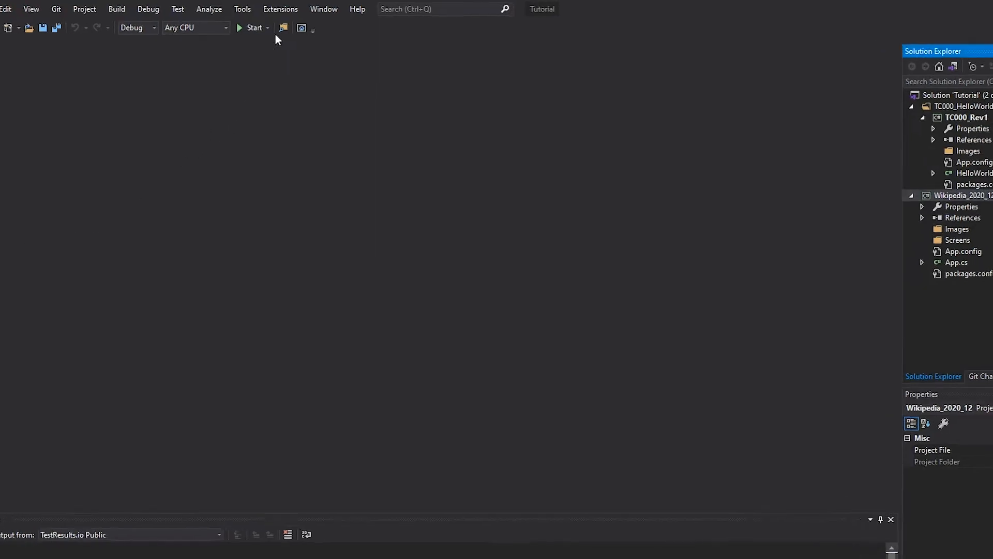
# - Create the Win10 Dev VNC environment and add test case 001: LoginTest to the Wikipedia solution
pyautogui.click(280, 8)
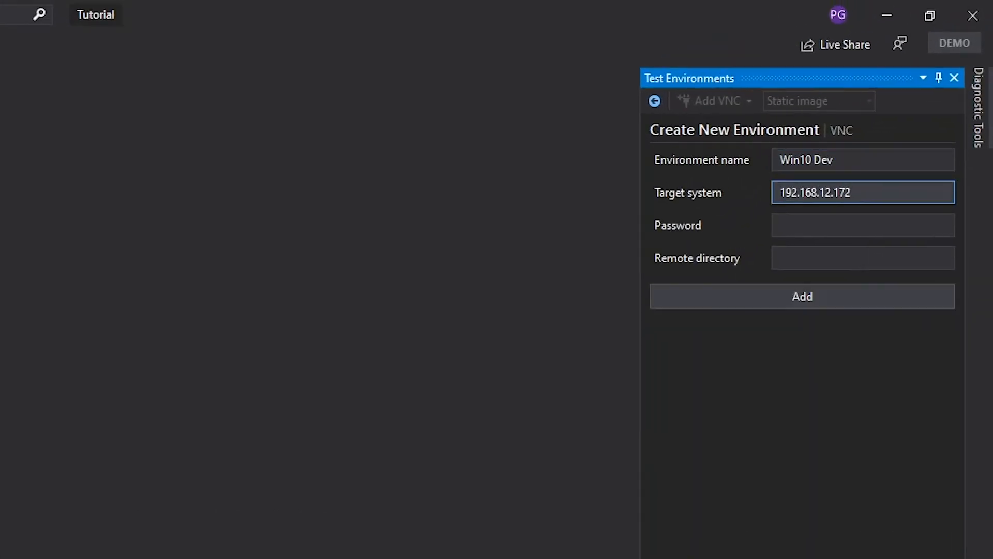
pyautogui.click(801, 295)
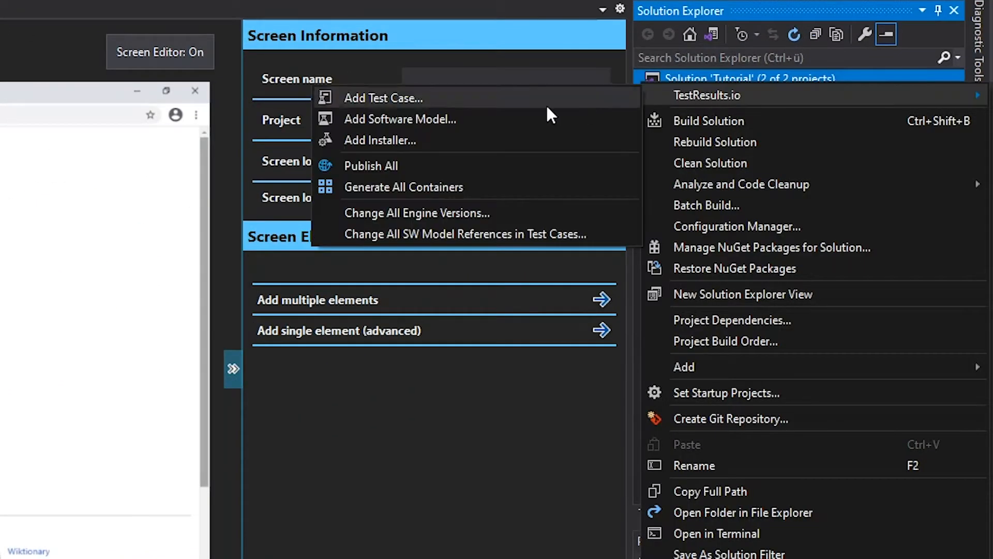
pyautogui.click(382, 98)
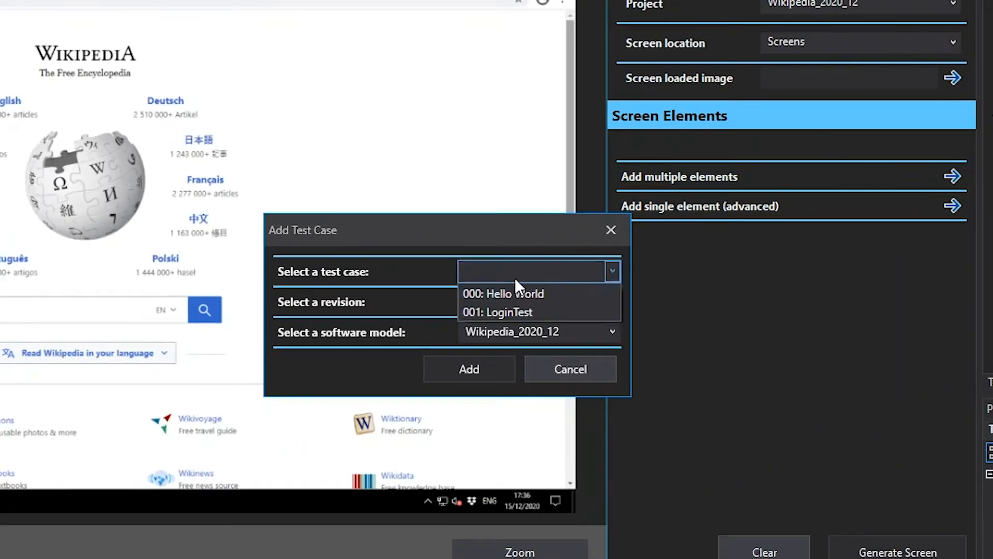
pyautogui.click(468, 369)
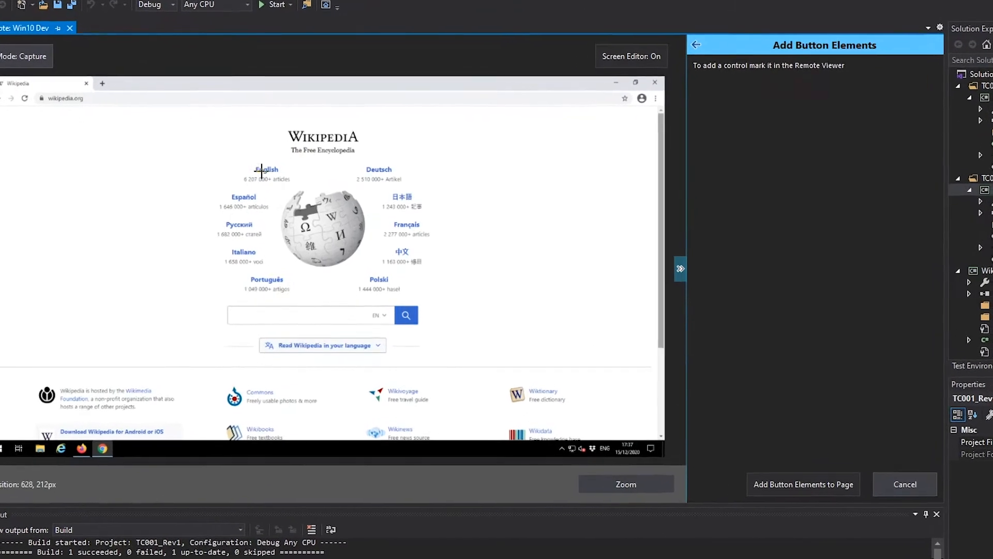
# - Mark the English and Deutsch links as button elements, naming them 'English' and 'Deuts'
pyautogui.click(266, 169)
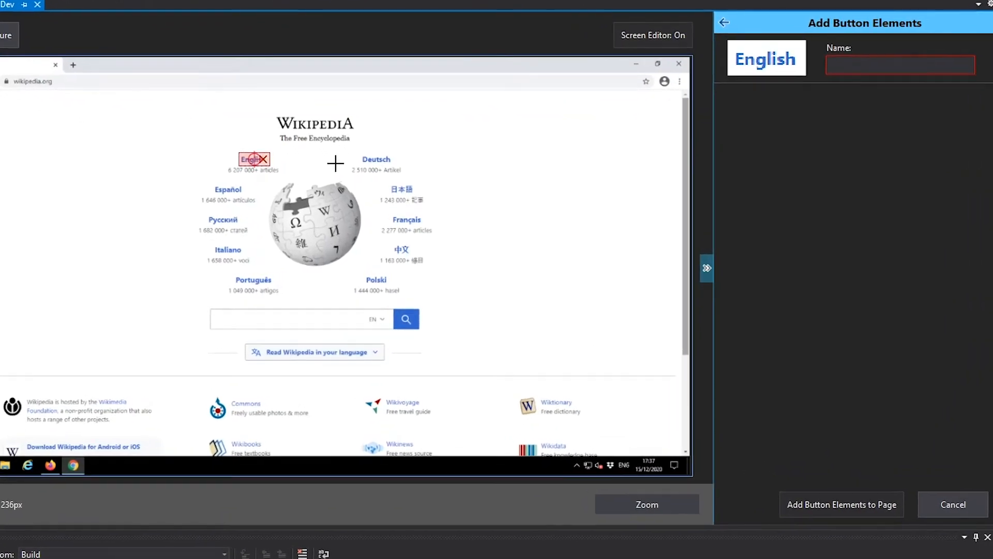
pyautogui.click(374, 159)
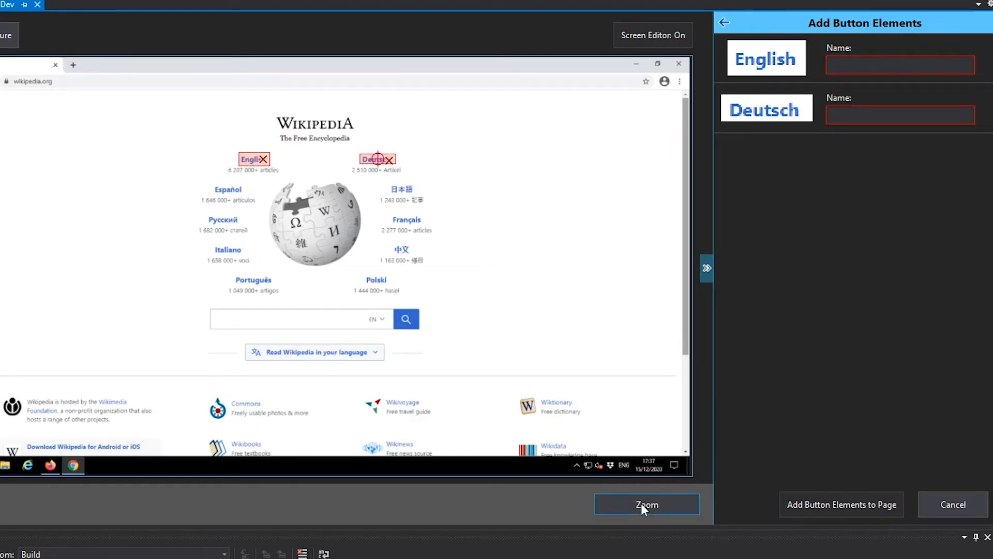
pyautogui.click(646, 504)
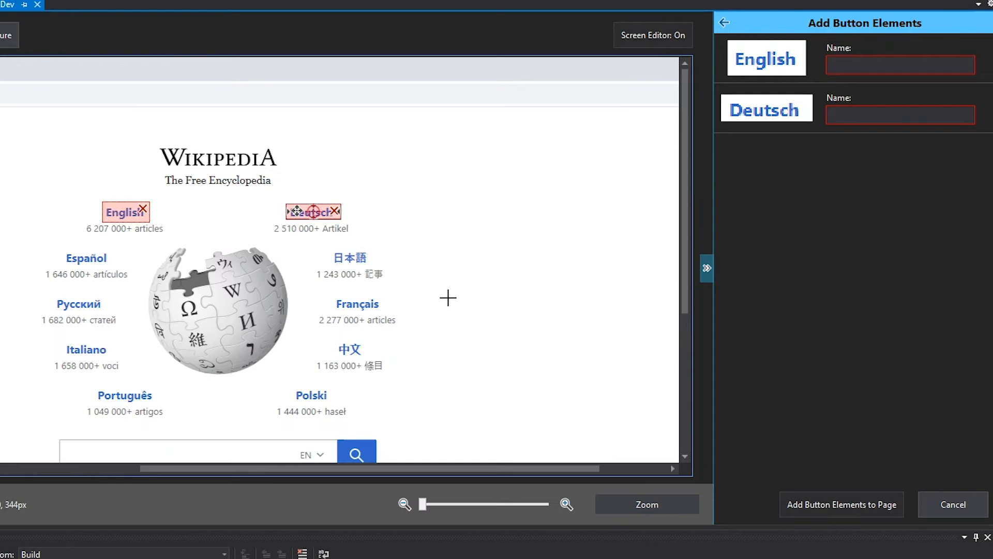
pyautogui.click(900, 64)
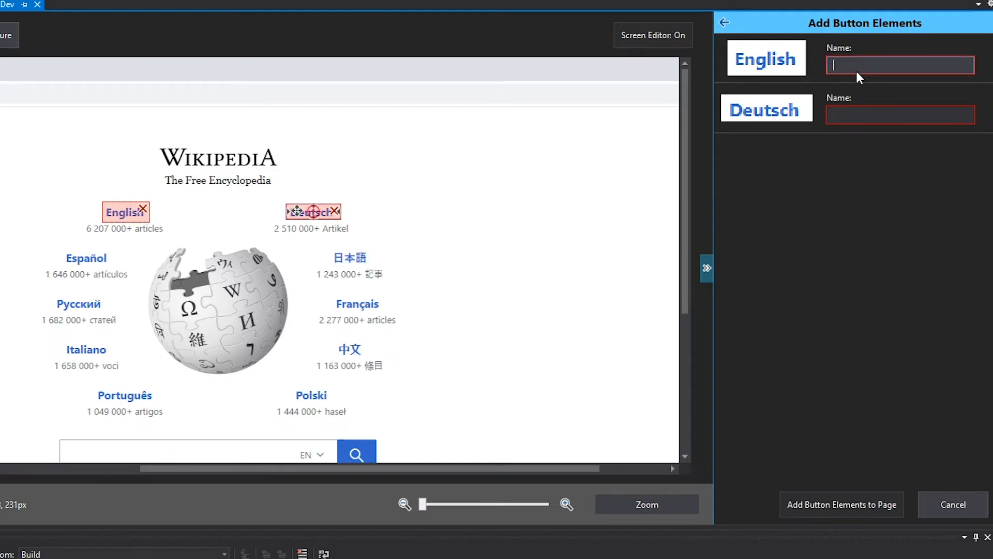
pyautogui.write('English')
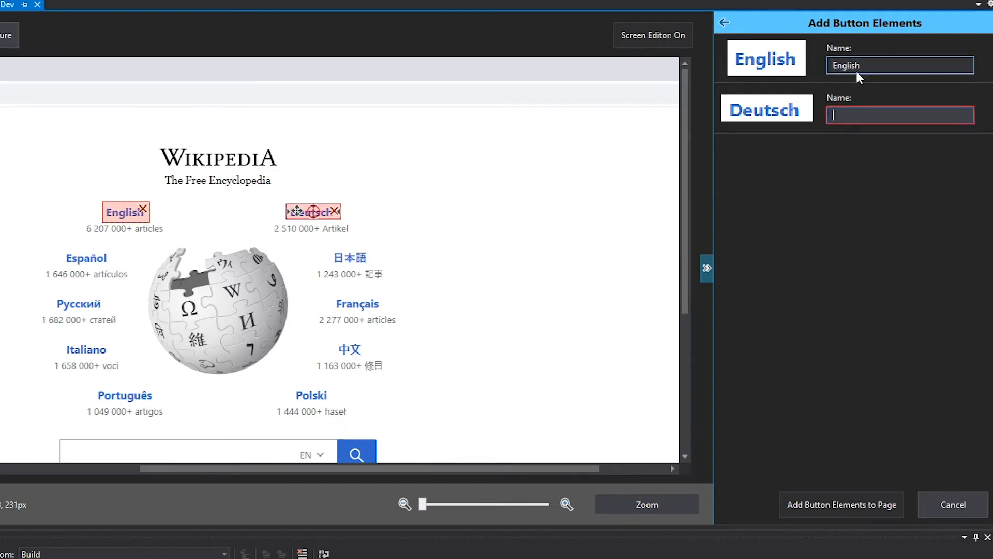
pyautogui.write('Deuts')
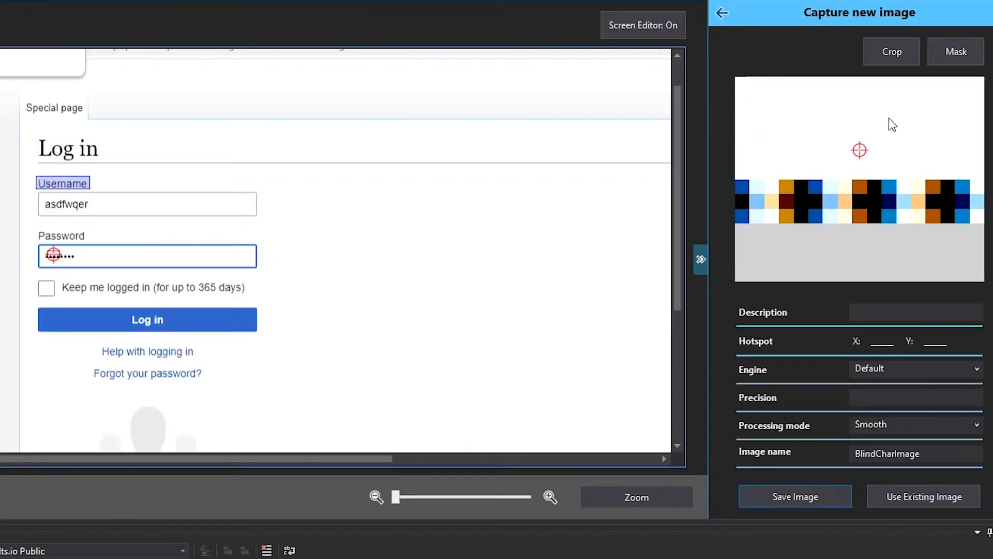
# - Crop and save the masked password-dot image, then begin a new Button screen element
pyautogui.click(890, 51)
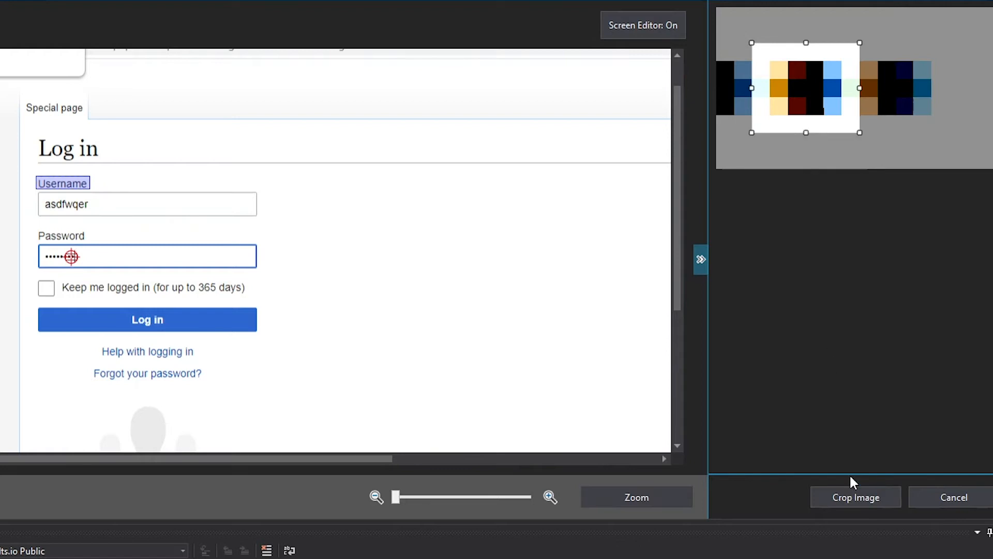
pyautogui.click(854, 496)
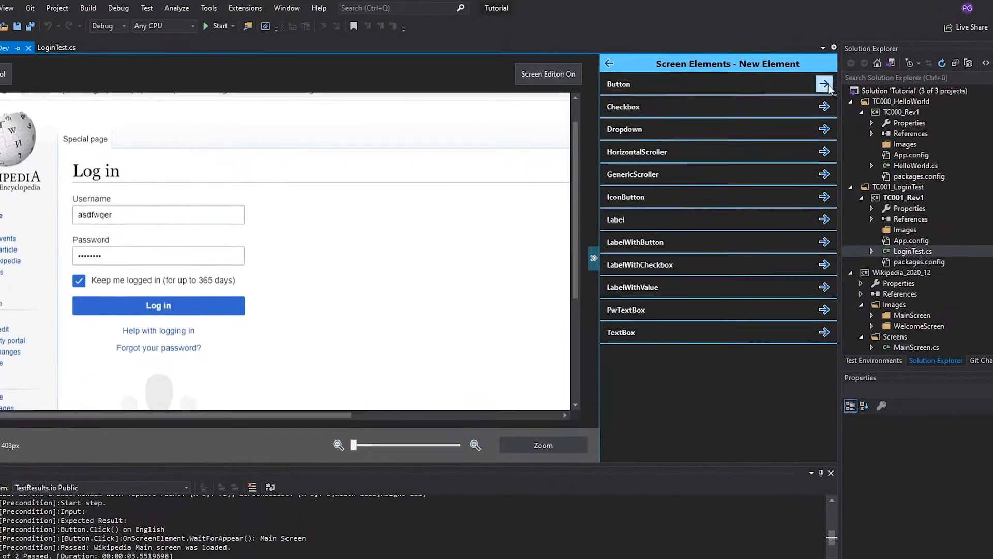
pyautogui.click(826, 84)
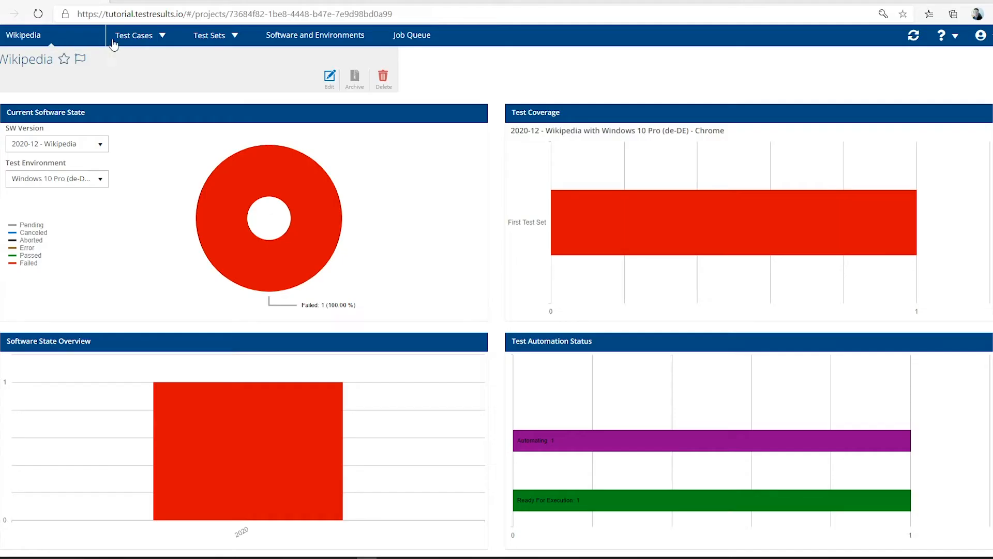
# - Add the Login test case to Wikipedia Tests, execute that set, and open its report
pyautogui.click(134, 35)
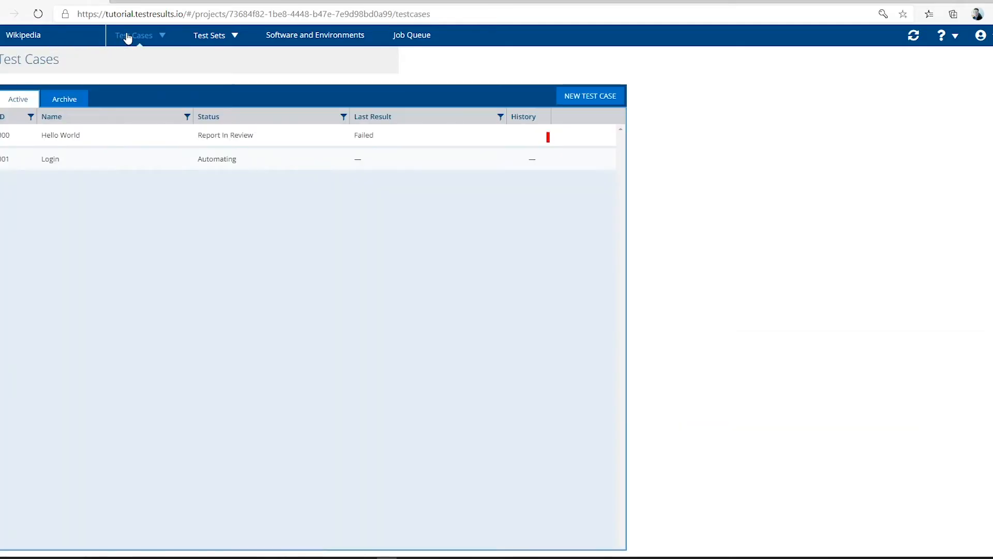
pyautogui.moveTo(74, 159)
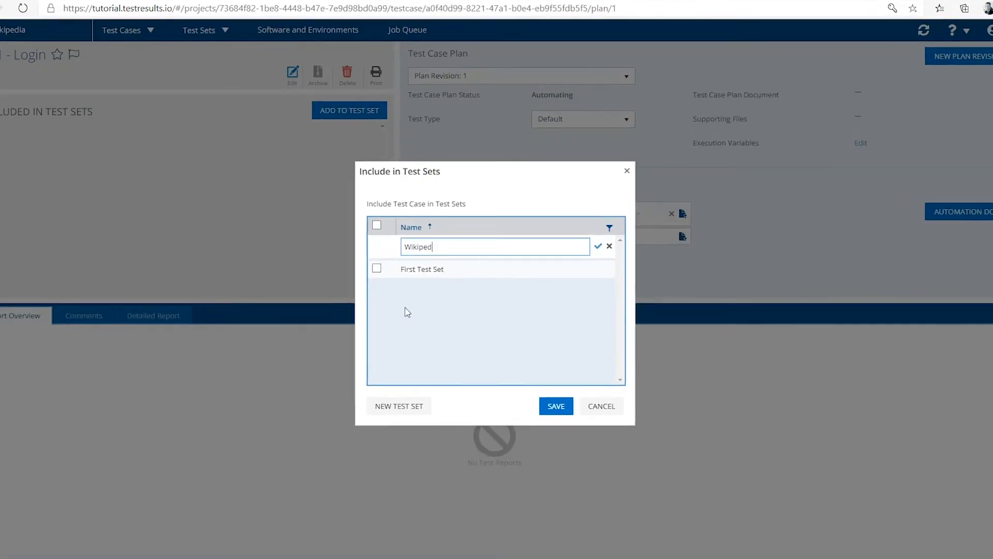
pyautogui.click(555, 405)
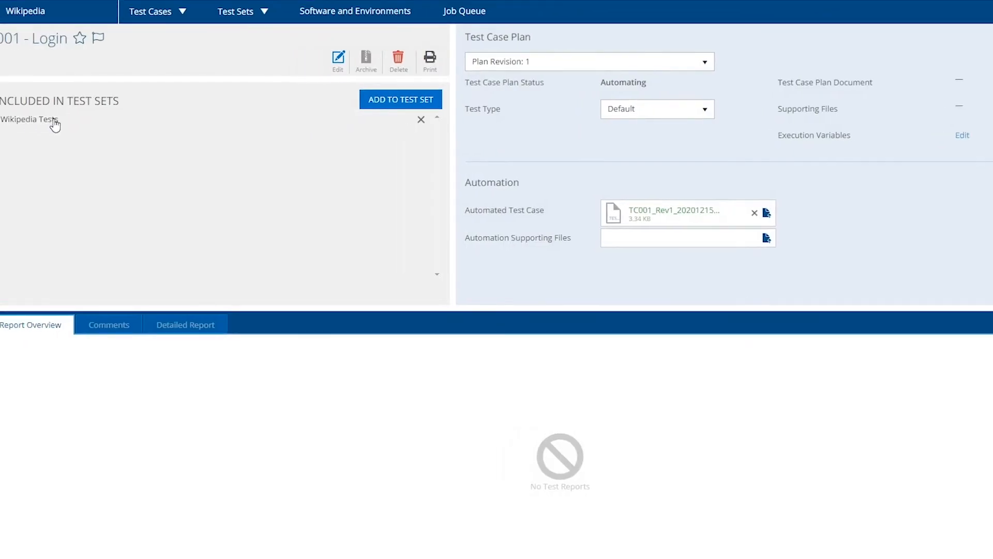
pyautogui.click(29, 119)
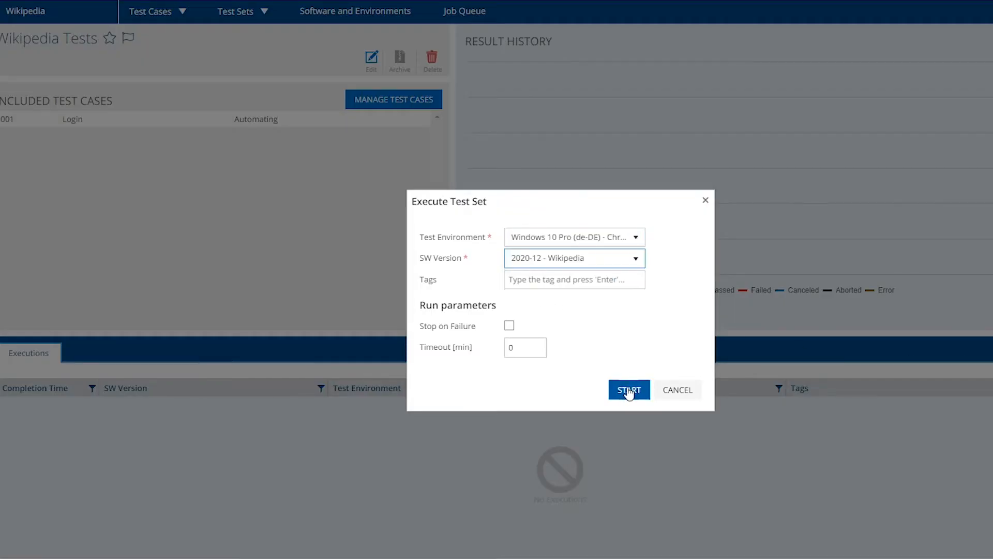
pyautogui.click(628, 389)
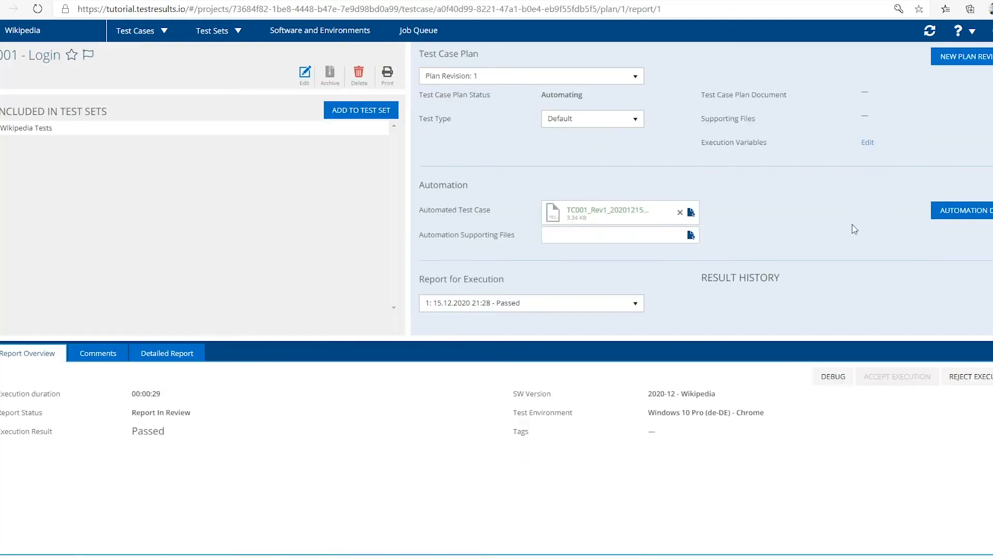
pyautogui.click(166, 353)
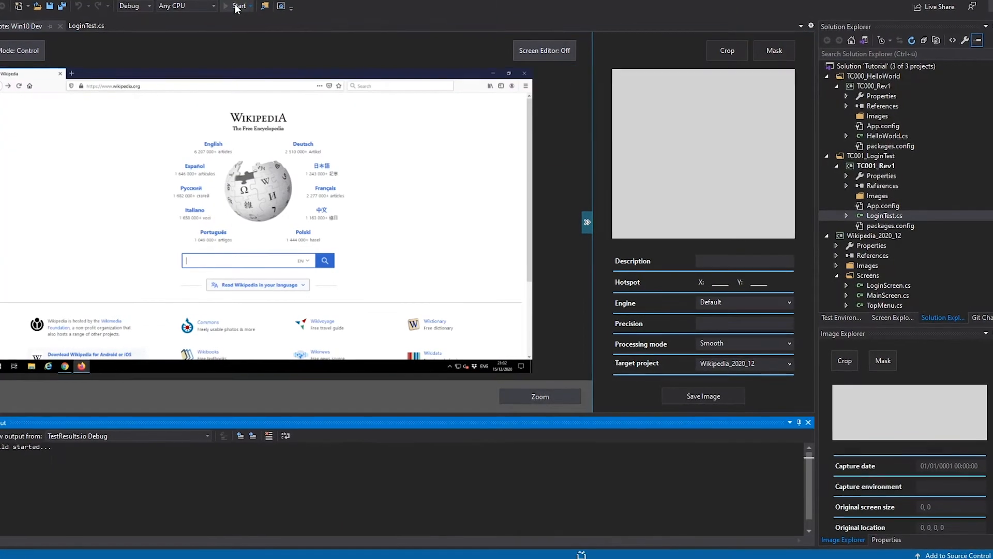
# - Build and debug the LoginTest project locally
pyautogui.click(234, 6)
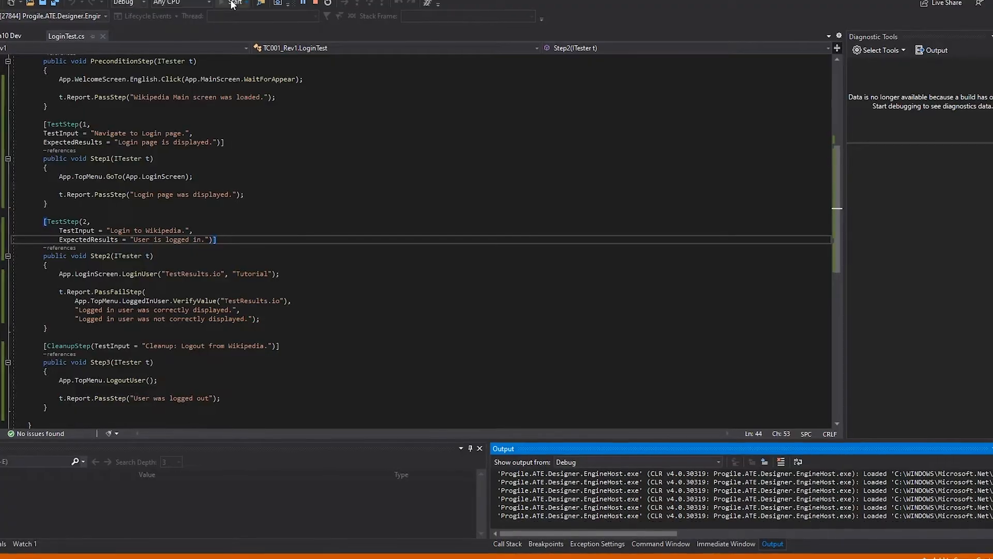